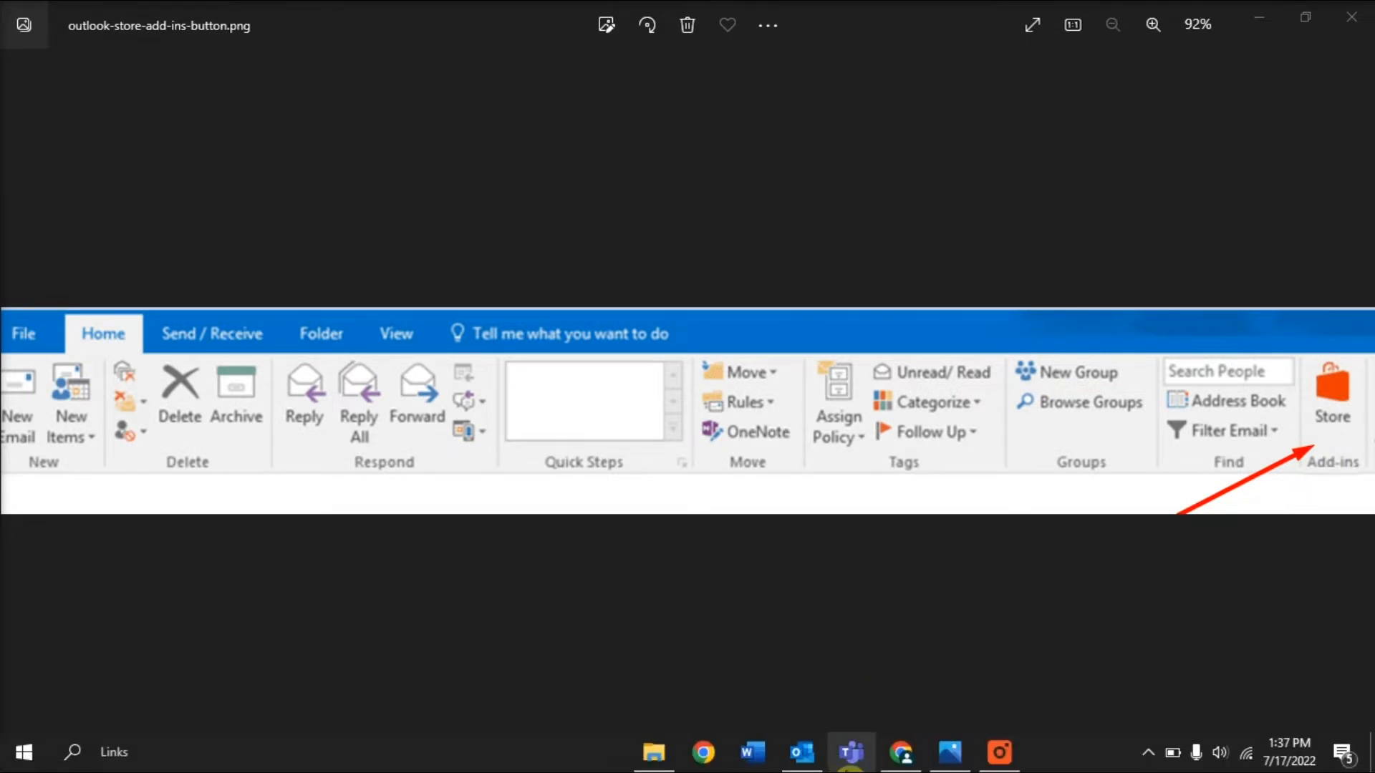
- Close the Photos window showing outlook-store-add-ins-button.png
{"action": "left_click", "coordinate": [799, 752]}
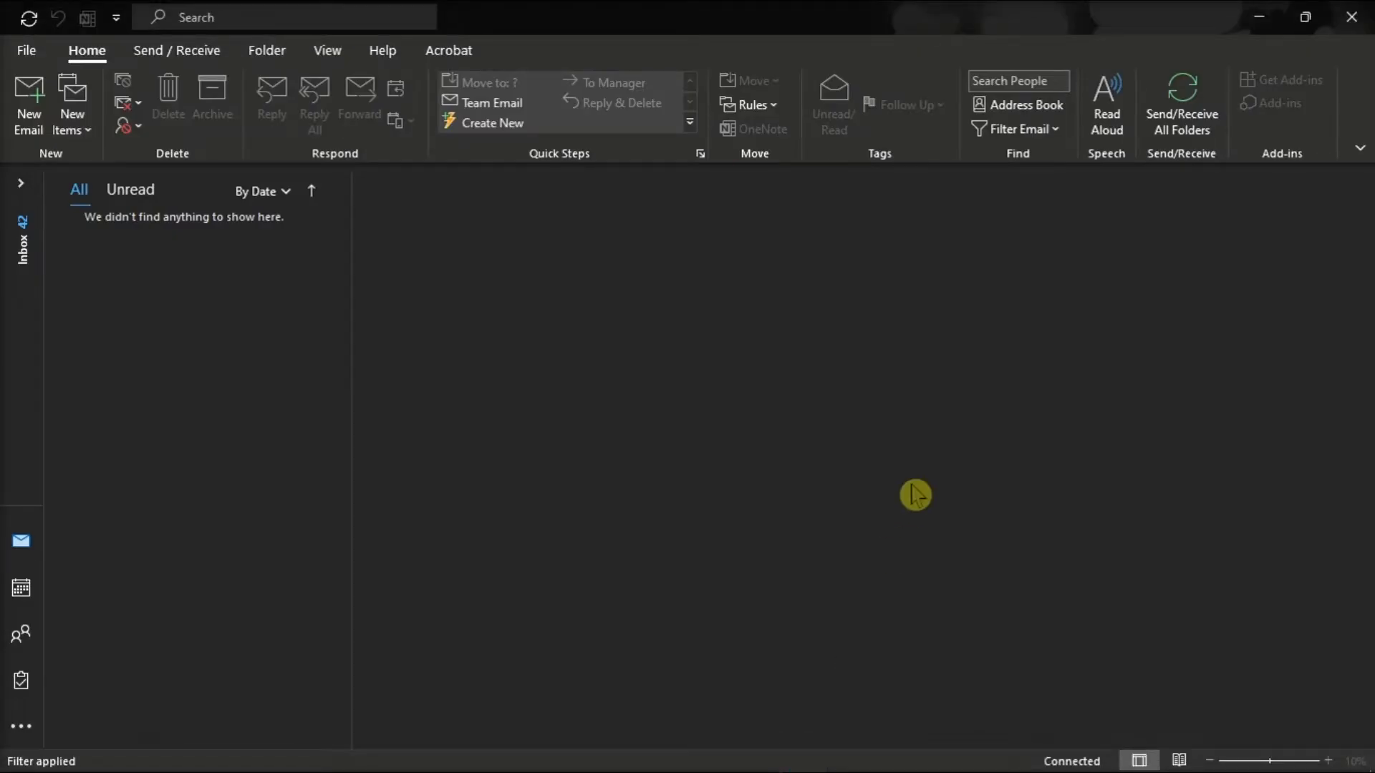
{"action": "mouse_move", "coordinate": [464, 418]}
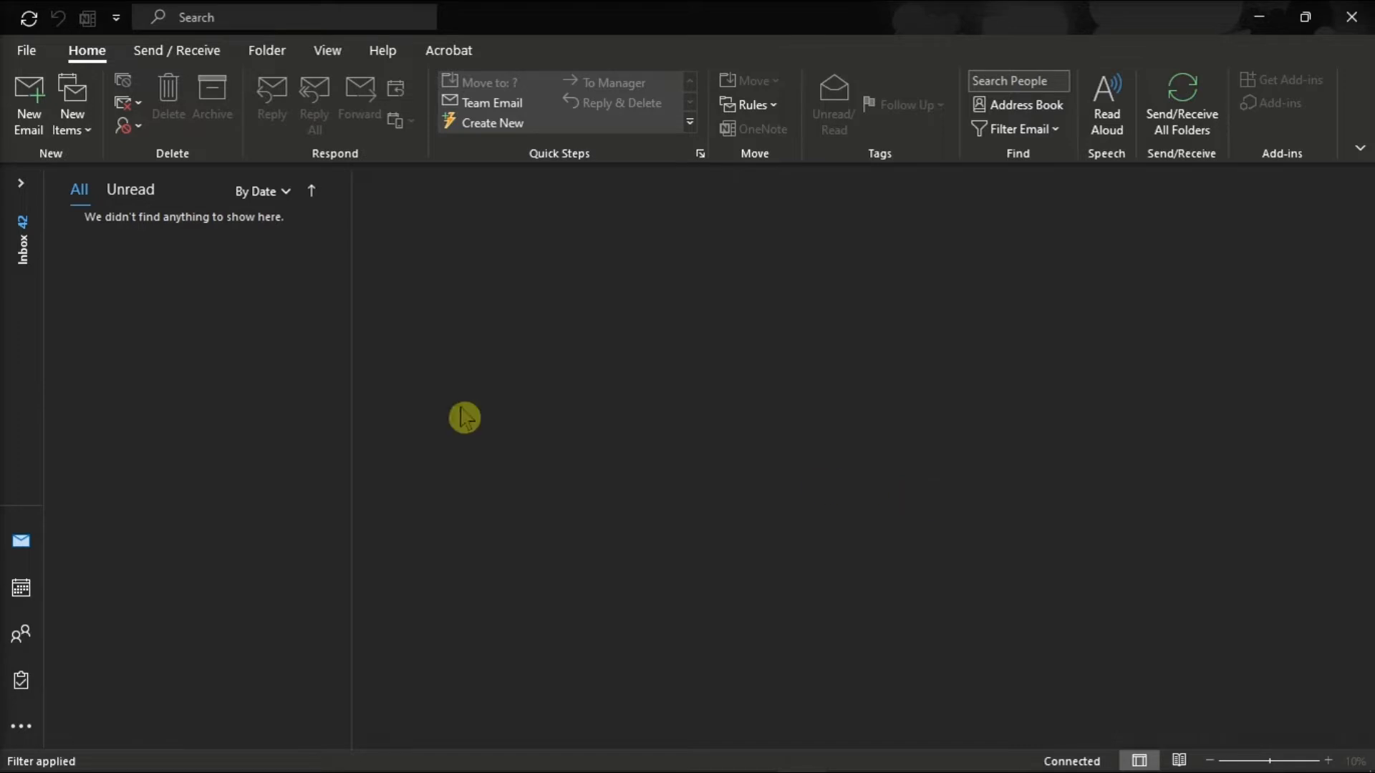
{"action": "left_click", "coordinate": [27, 51]}
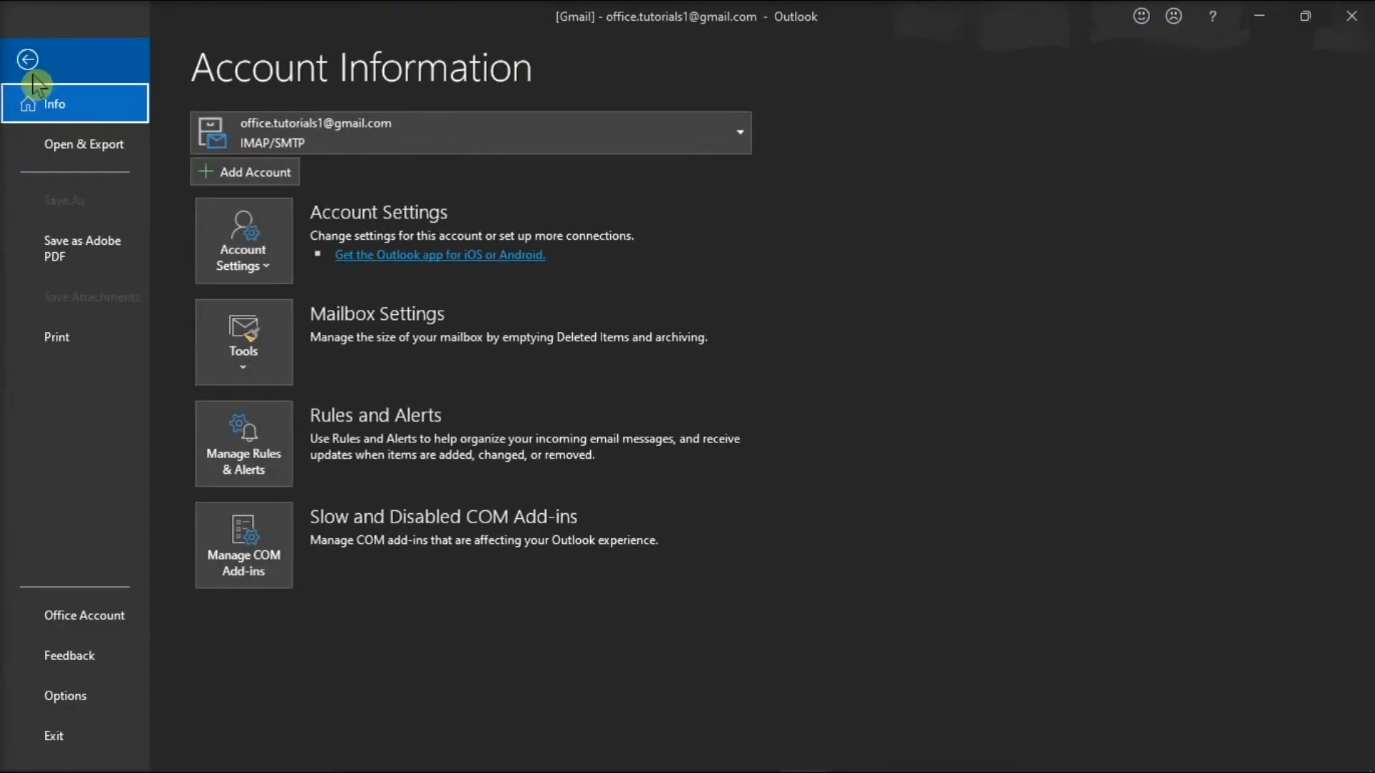
{"action": "left_click", "coordinate": [28, 57]}
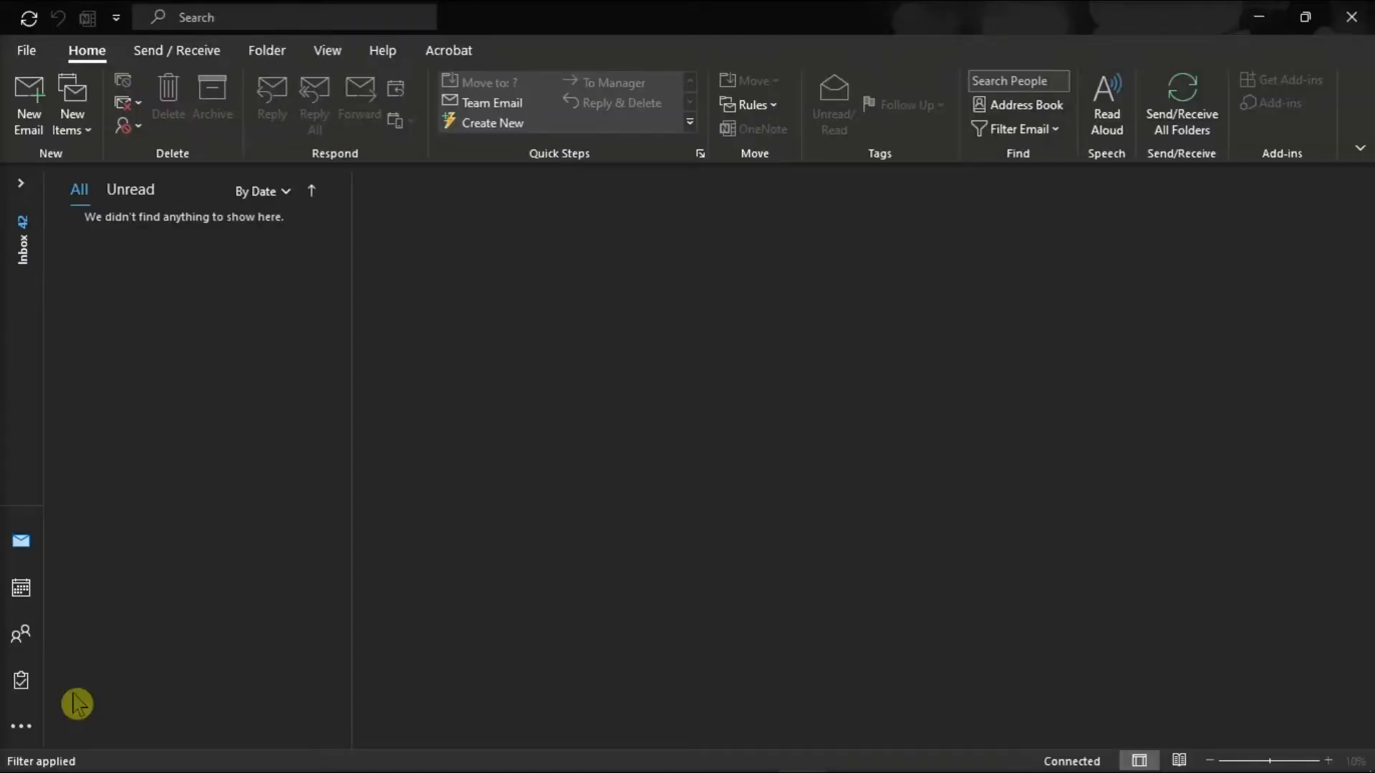
{"action": "left_click", "coordinate": [304, 399]}
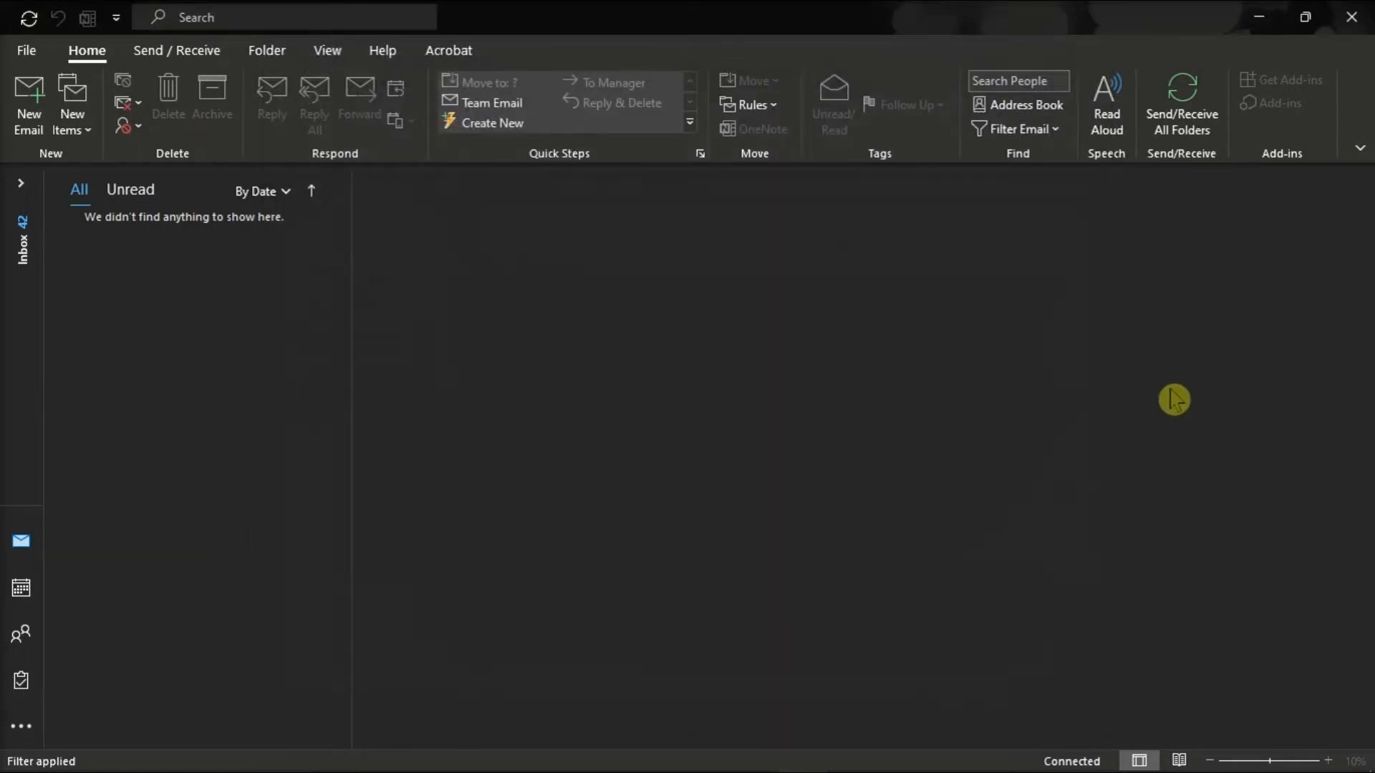
{"action": "left_click", "coordinate": [28, 52]}
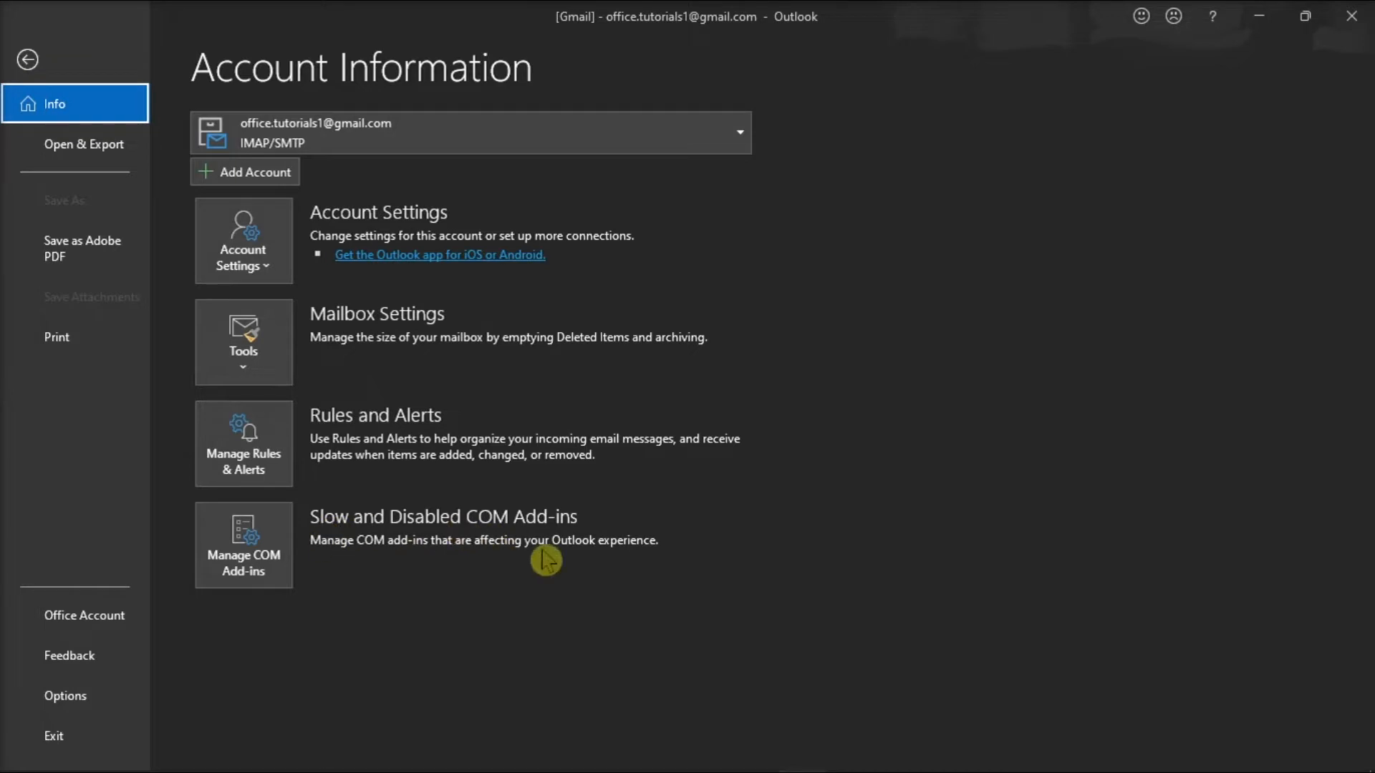
{"action": "mouse_move", "coordinate": [390, 583]}
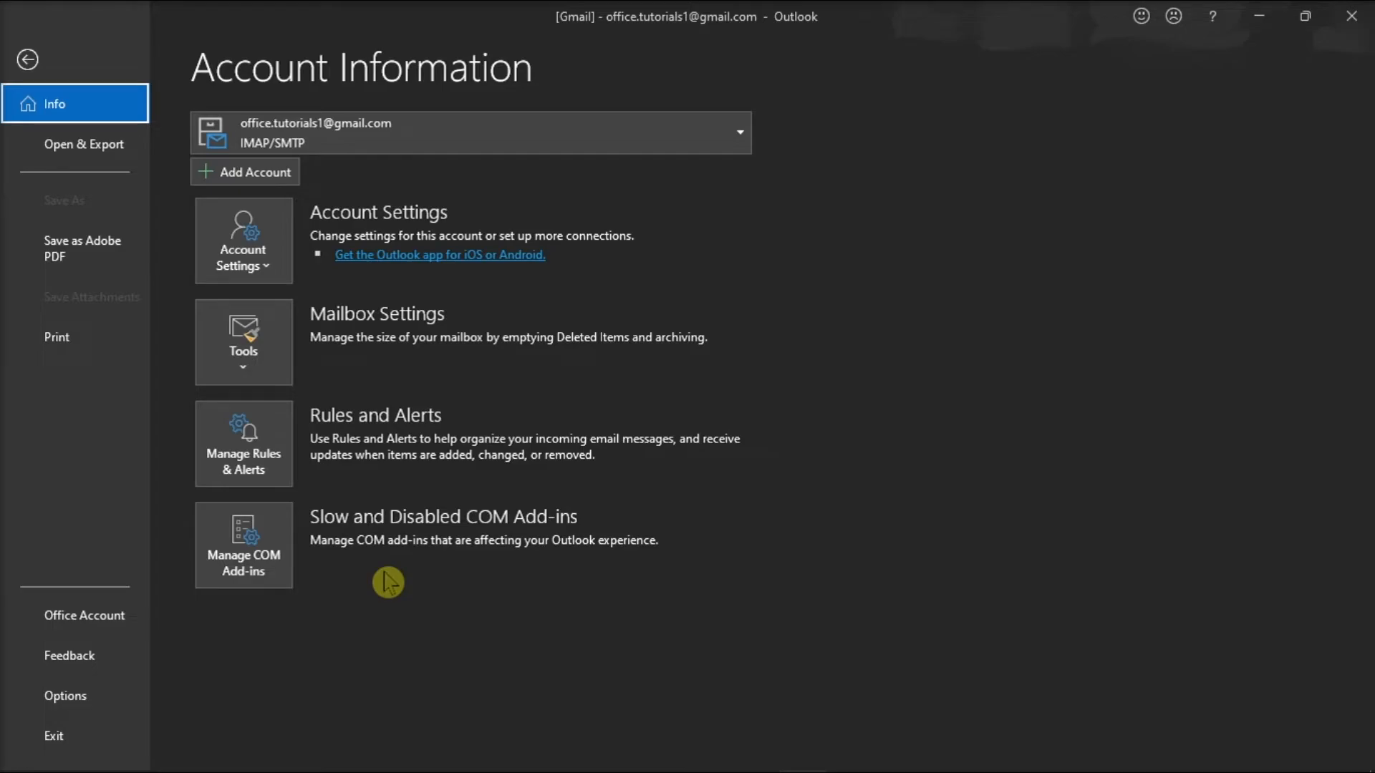
{"action": "left_click", "coordinate": [30, 60]}
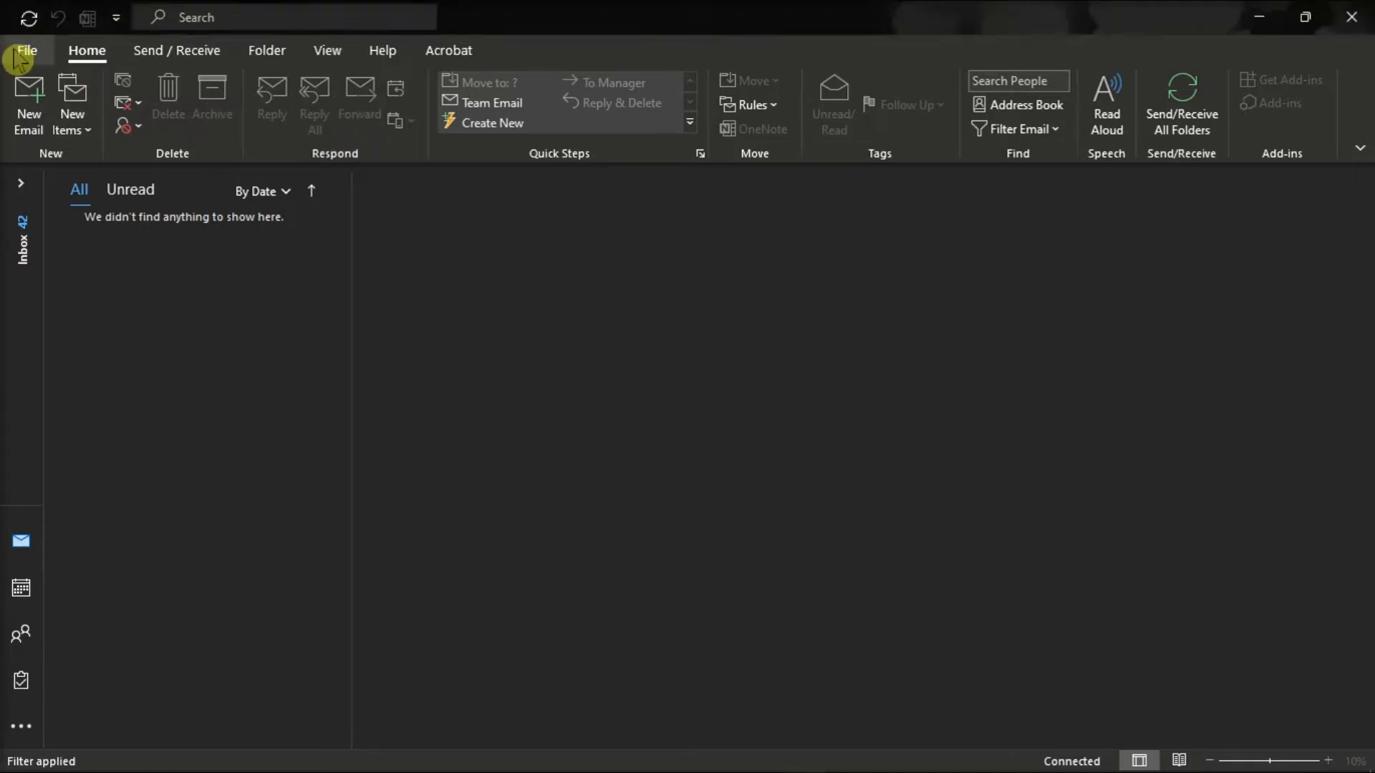
{"action": "left_click", "coordinate": [26, 50]}
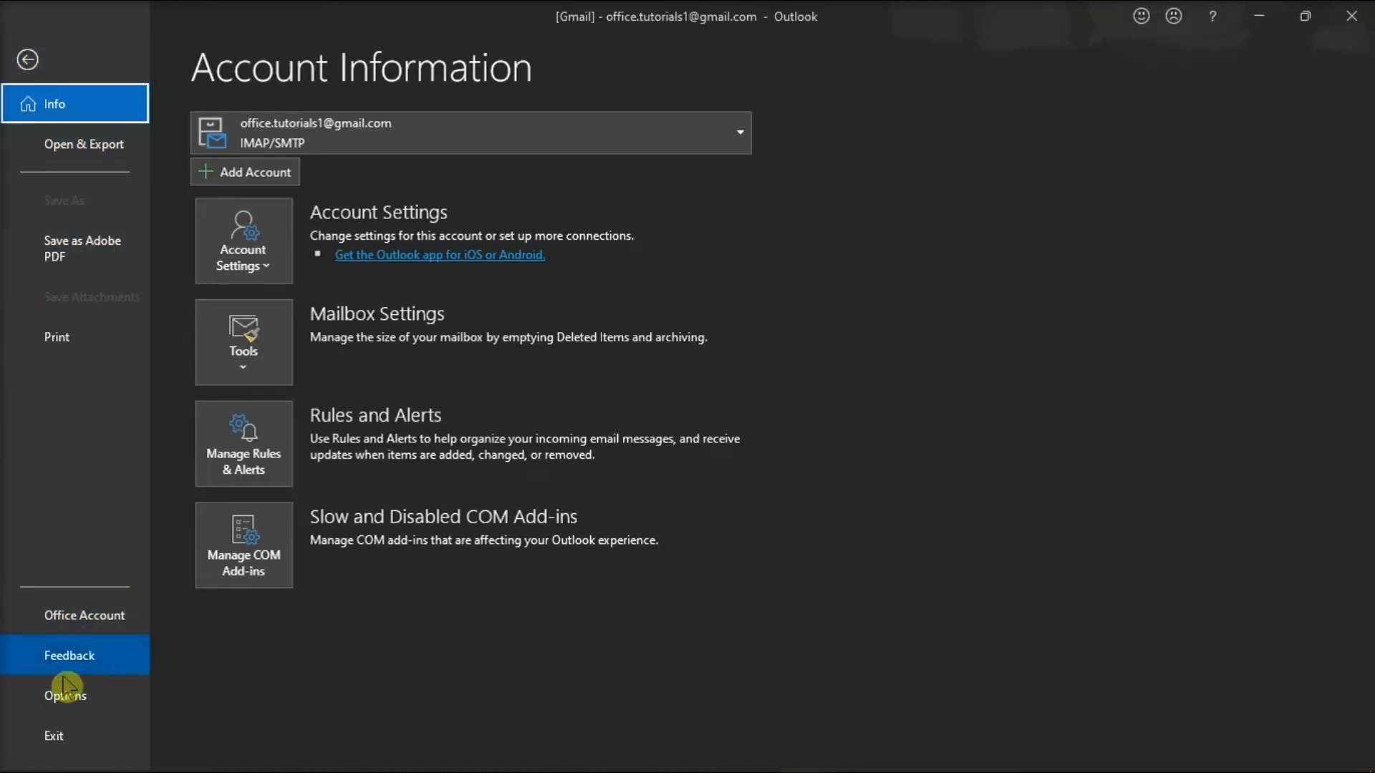
{"action": "left_click", "coordinate": [63, 697]}
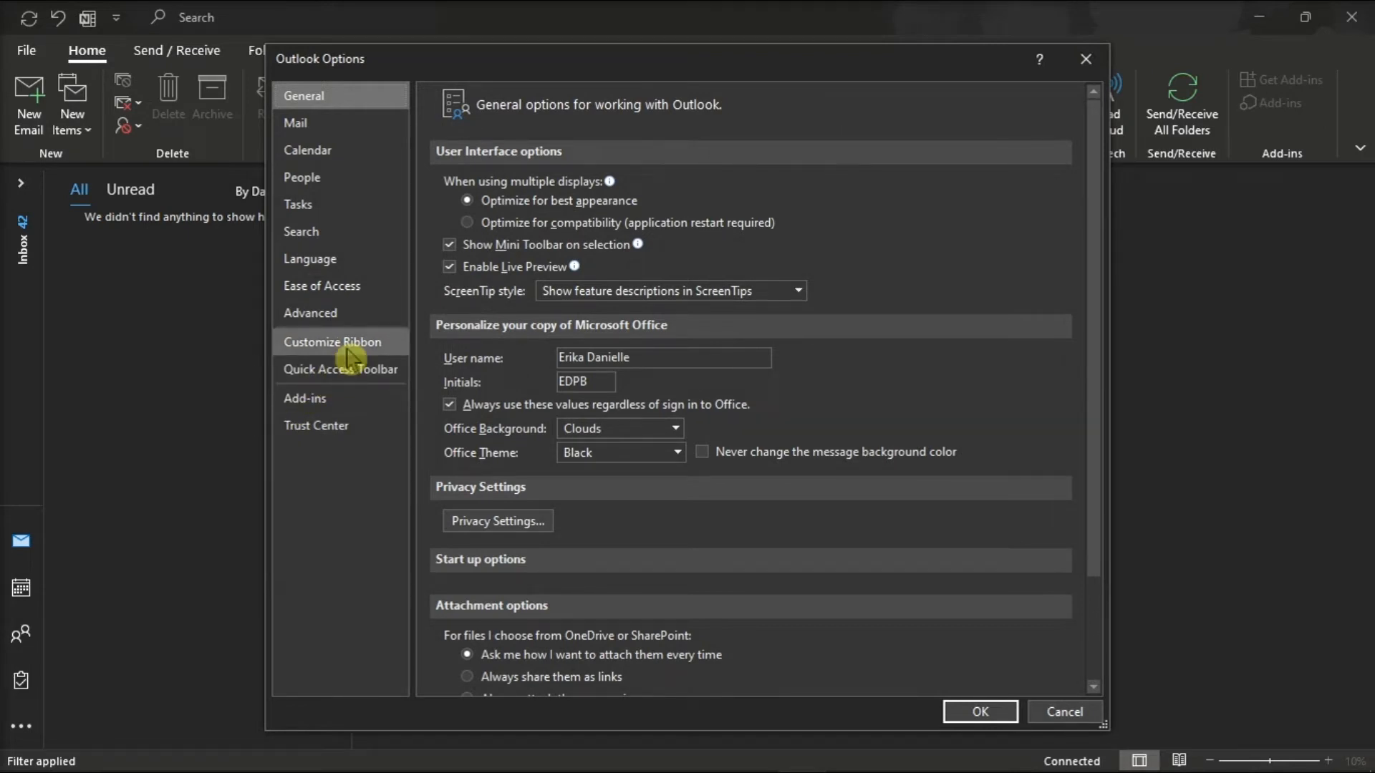
{"action": "left_click", "coordinate": [339, 342]}
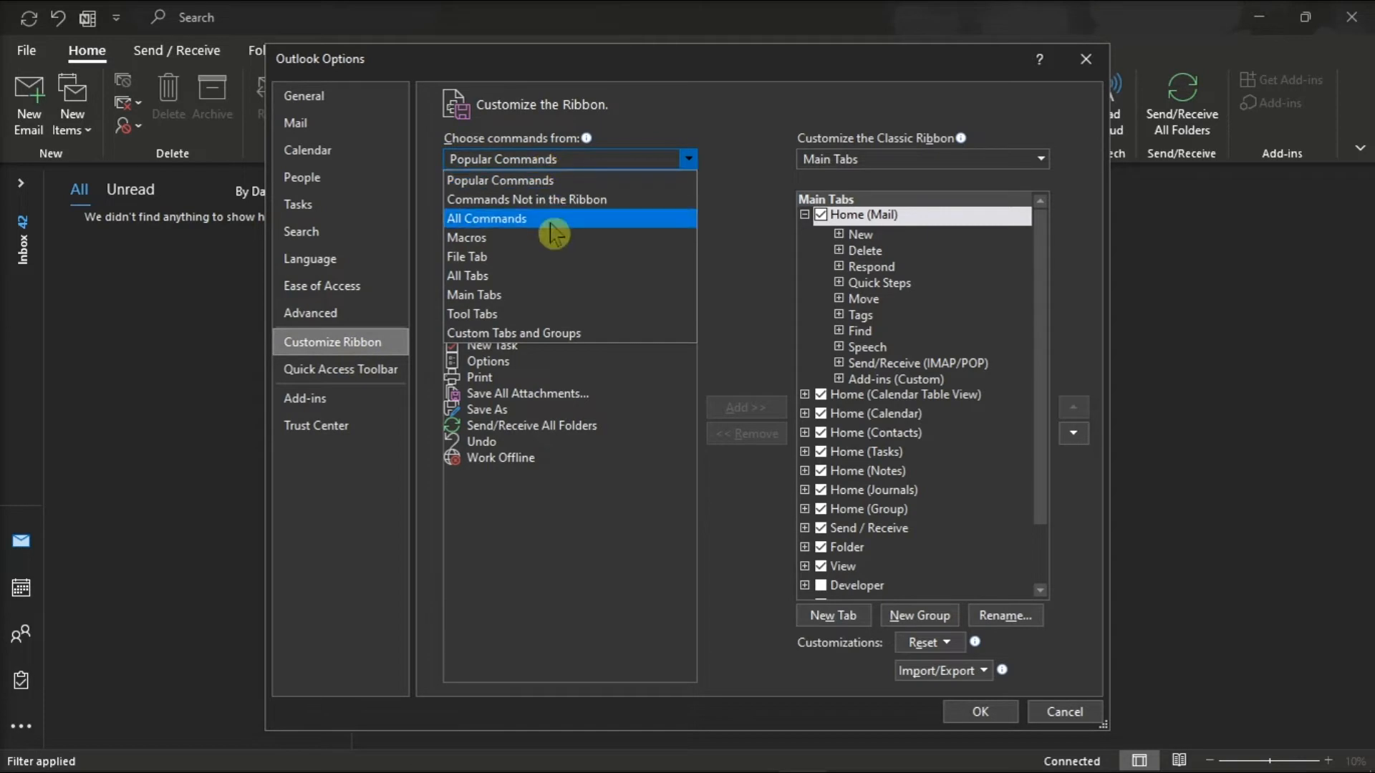
{"action": "left_click", "coordinate": [486, 218]}
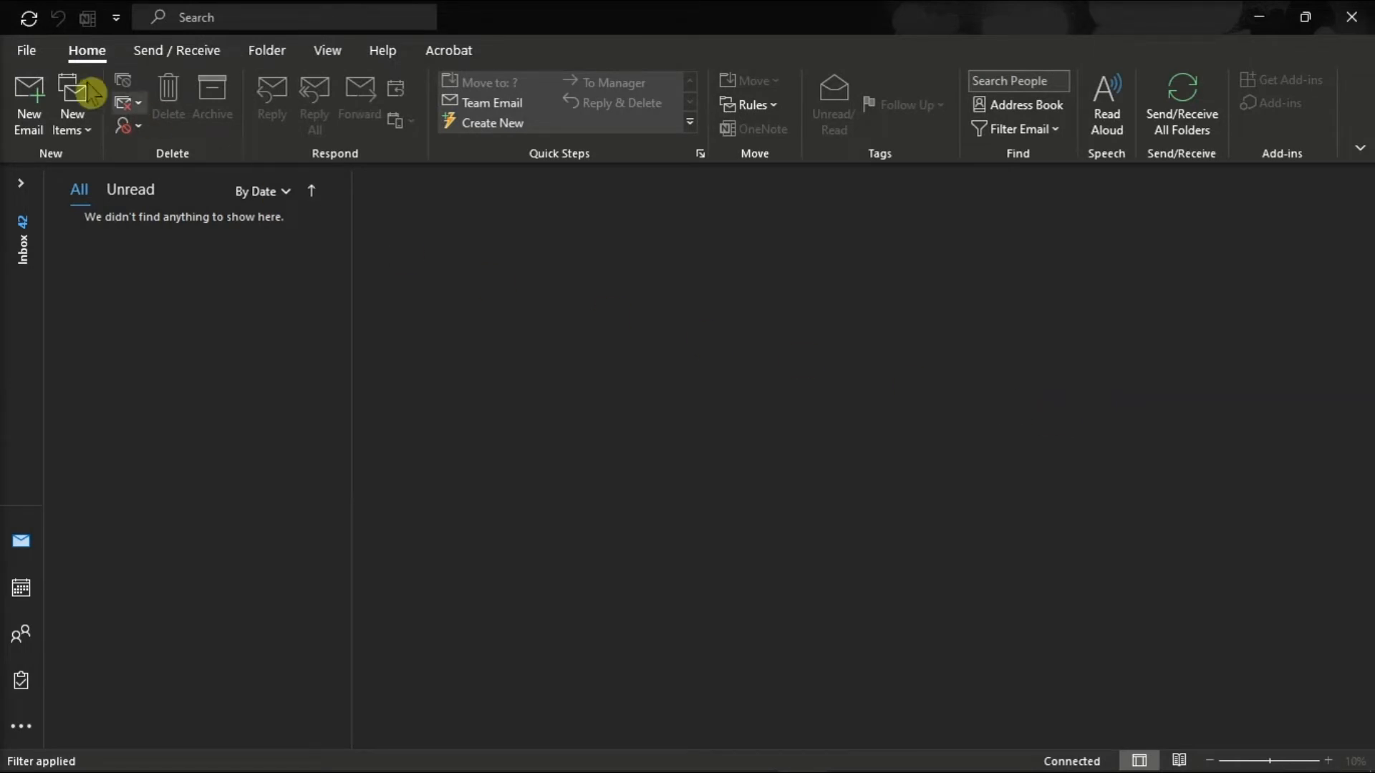
- Add and connect a second email account from the File menu's Add Account wizard
{"action": "left_click", "coordinate": [26, 51]}
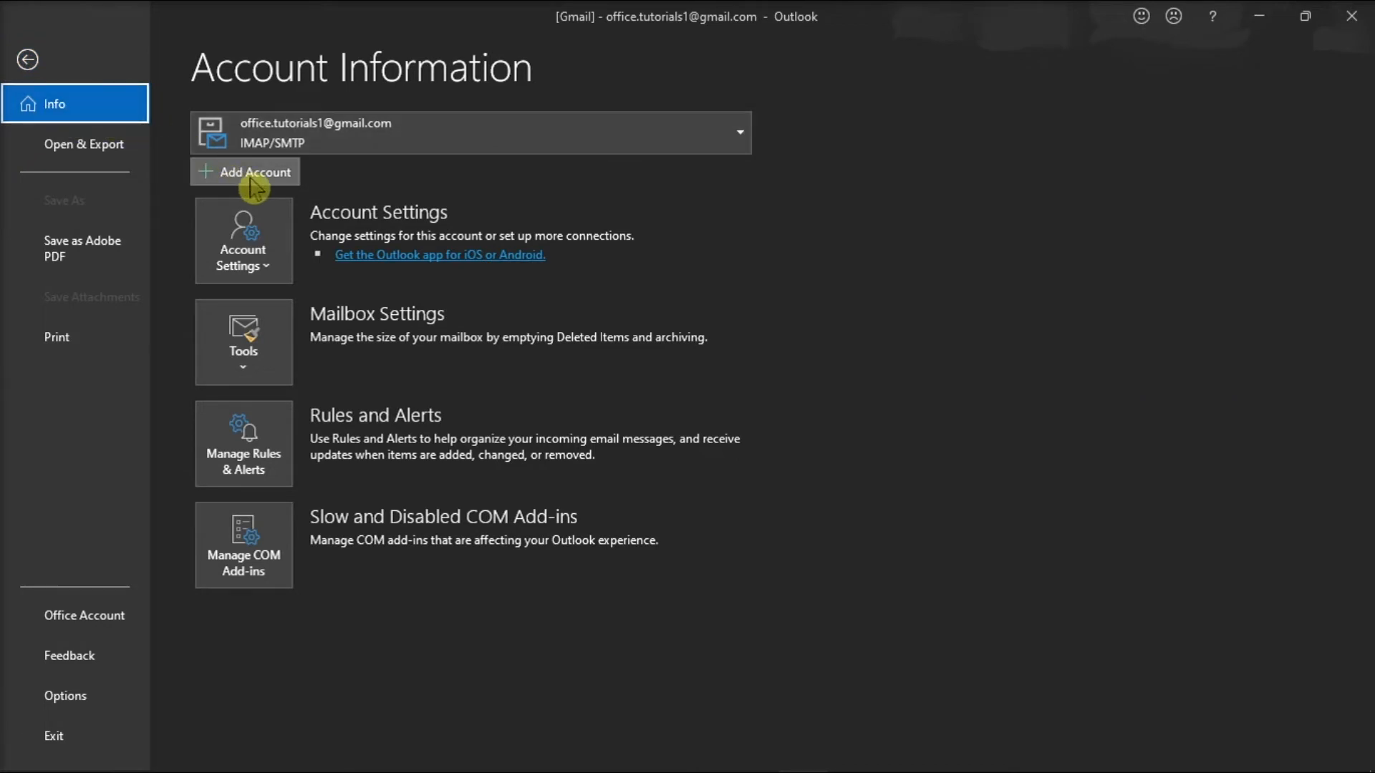
{"action": "left_click", "coordinate": [245, 172]}
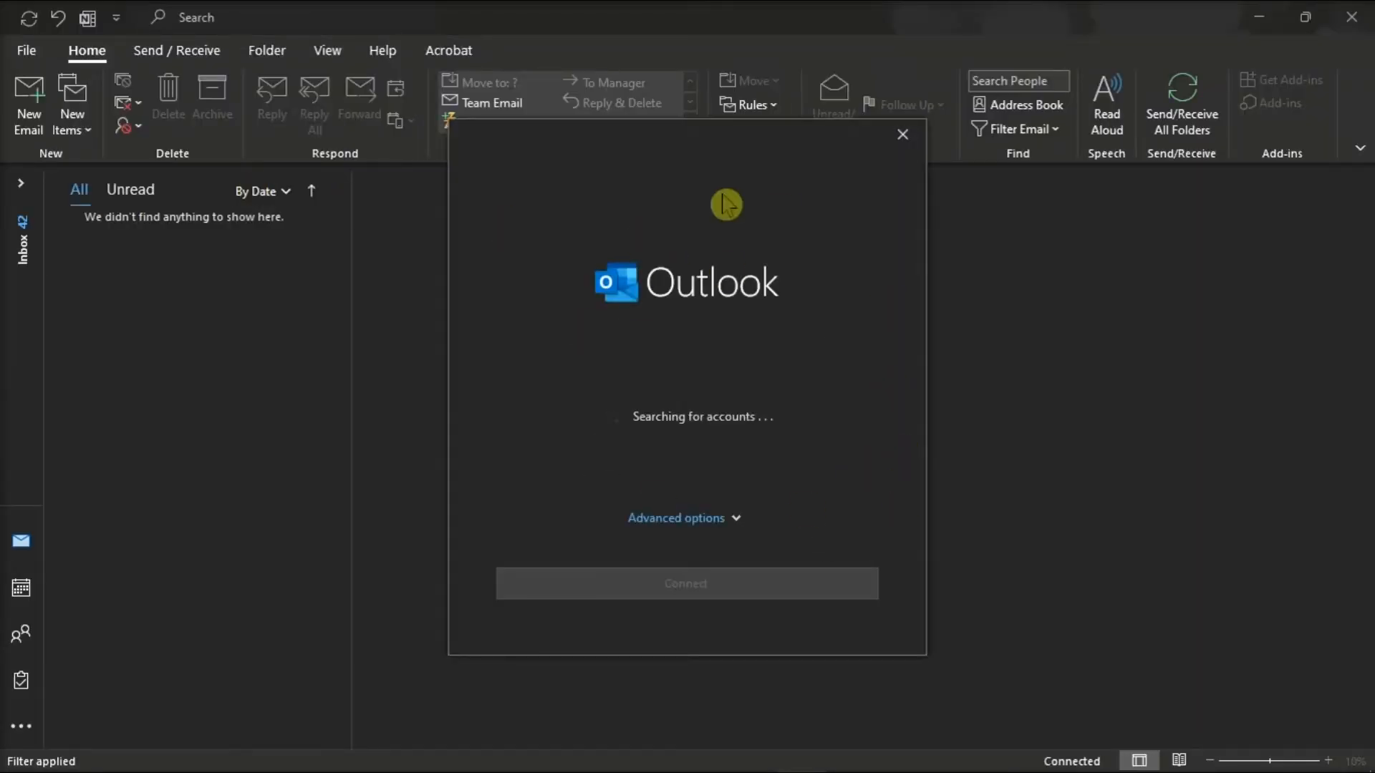
{"action": "mouse_move", "coordinate": [865, 414]}
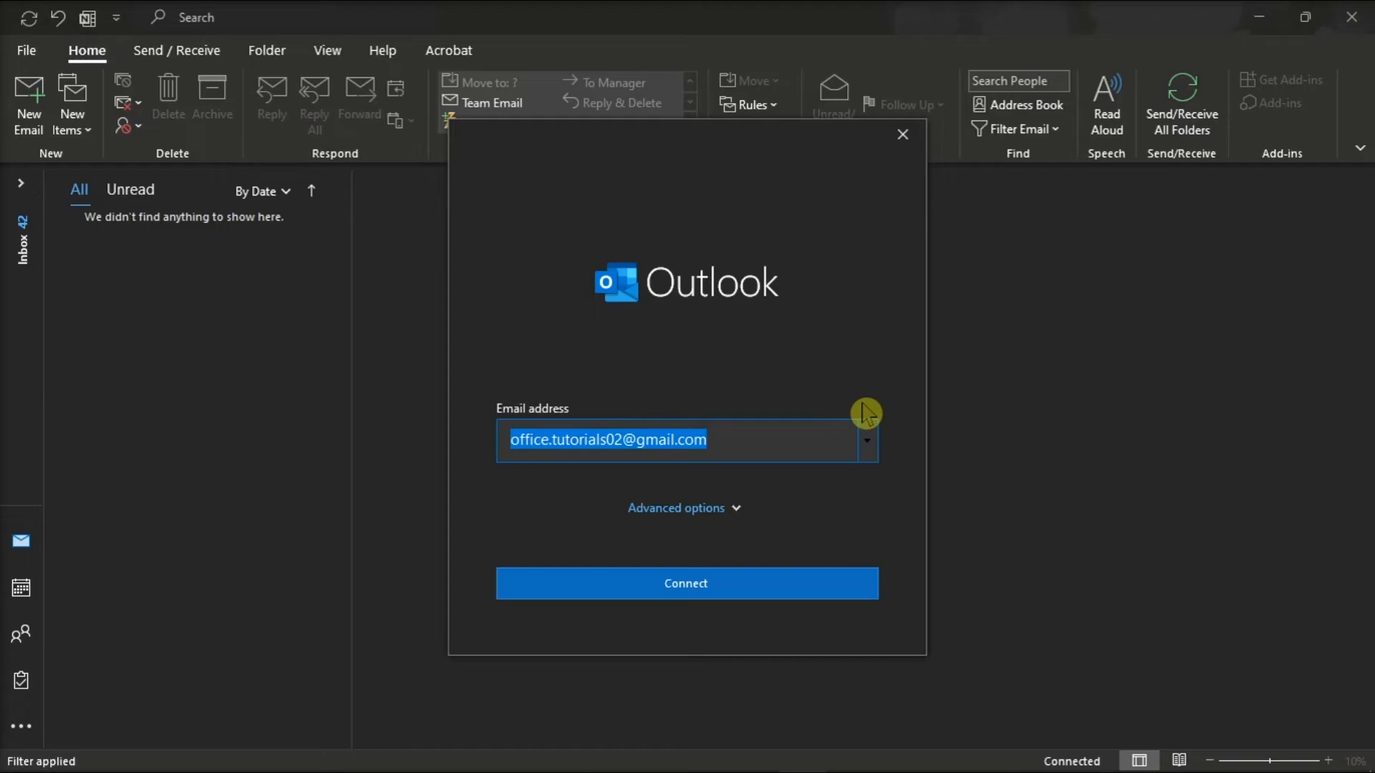
{"action": "left_click", "coordinate": [686, 583]}
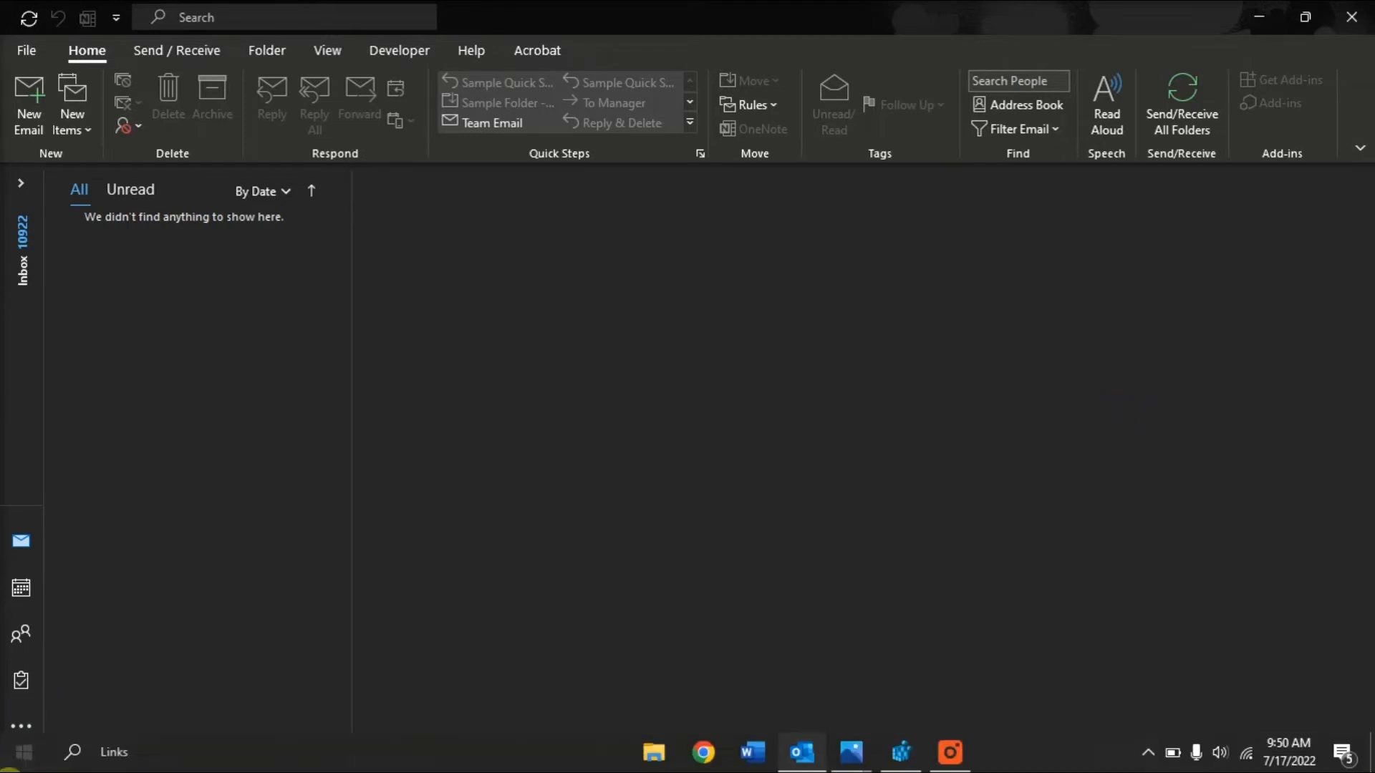
- Find Microsoft Office LTSC Professional Plus 2021 in installed apps and choose Modify
{"action": "right_click", "coordinate": [26, 752]}
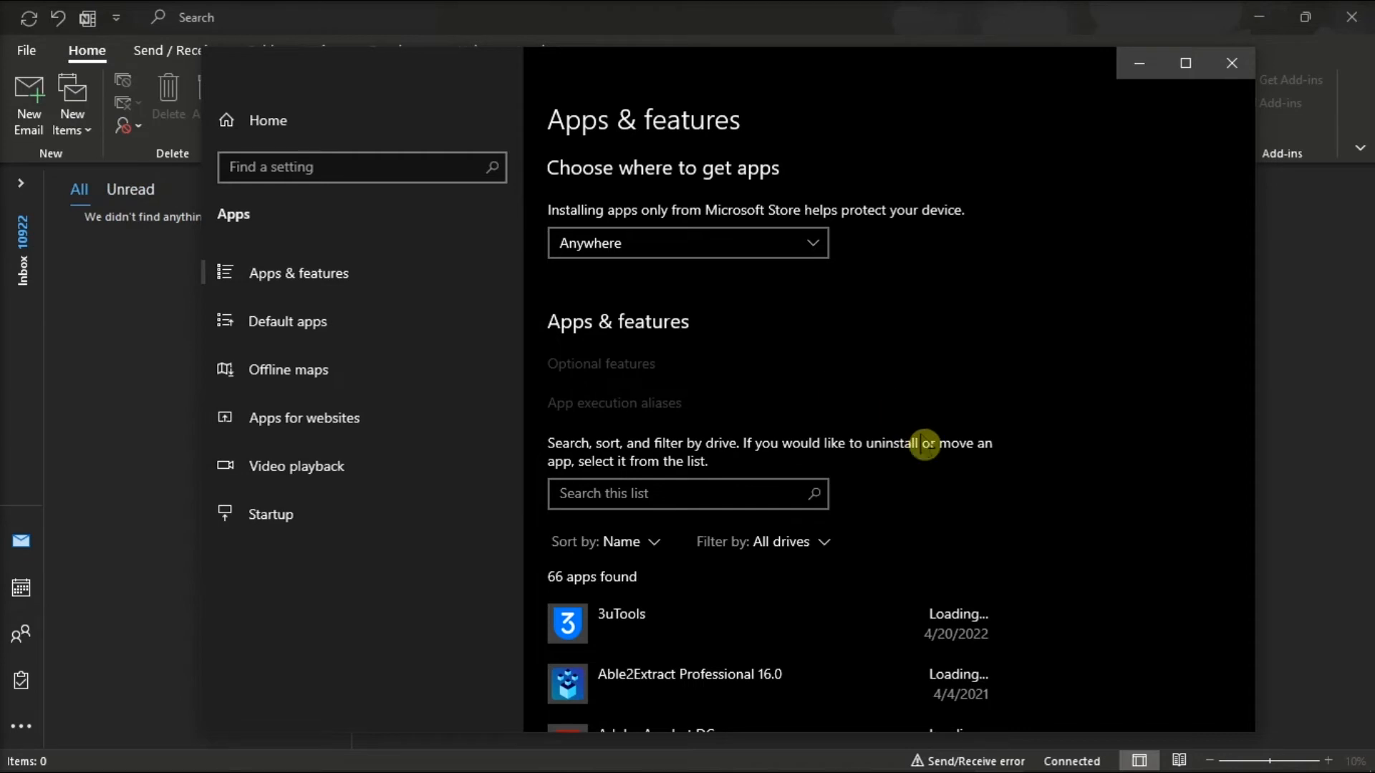
{"action": "scroll", "scroll_direction": "down", "scroll_amount": 3}
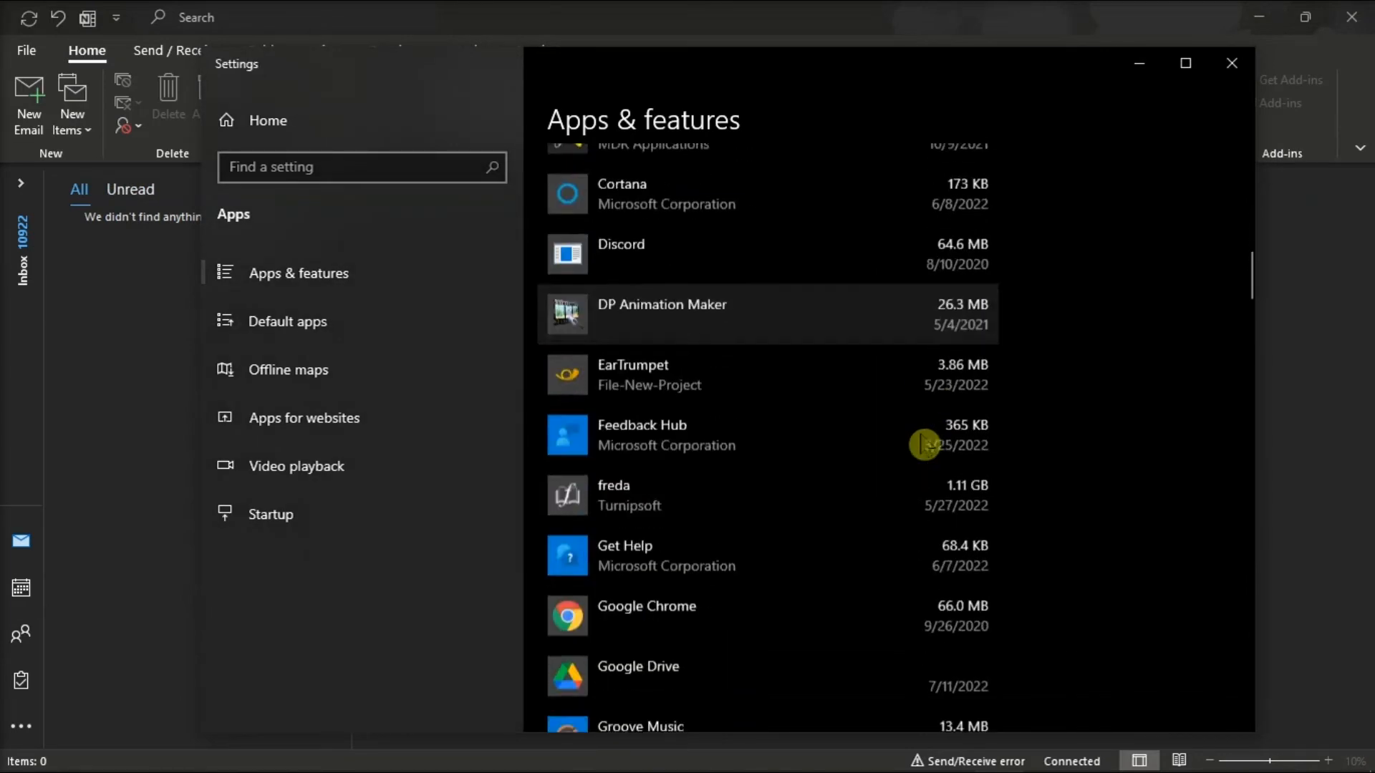
{"action": "scroll", "scroll_direction": "down", "scroll_amount": 3}
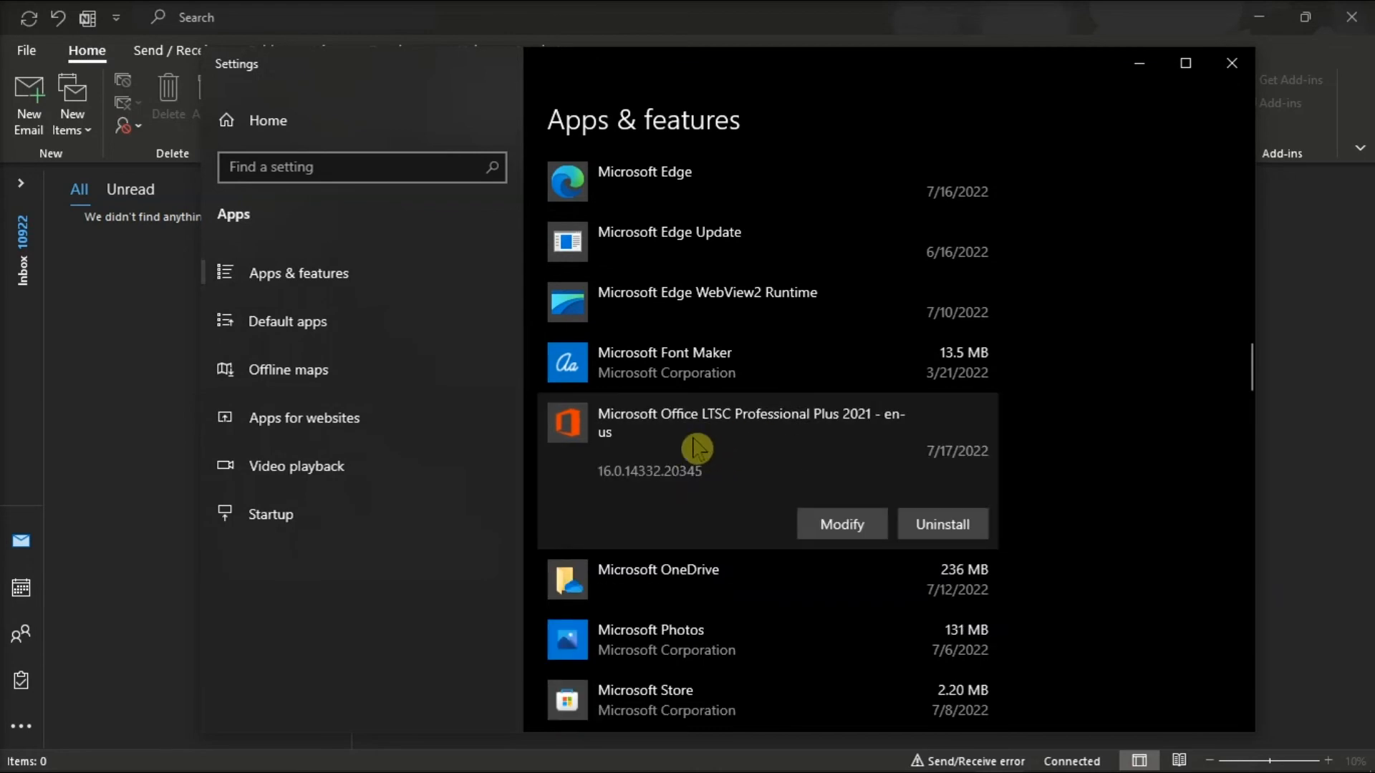
{"action": "left_click", "coordinate": [842, 523]}
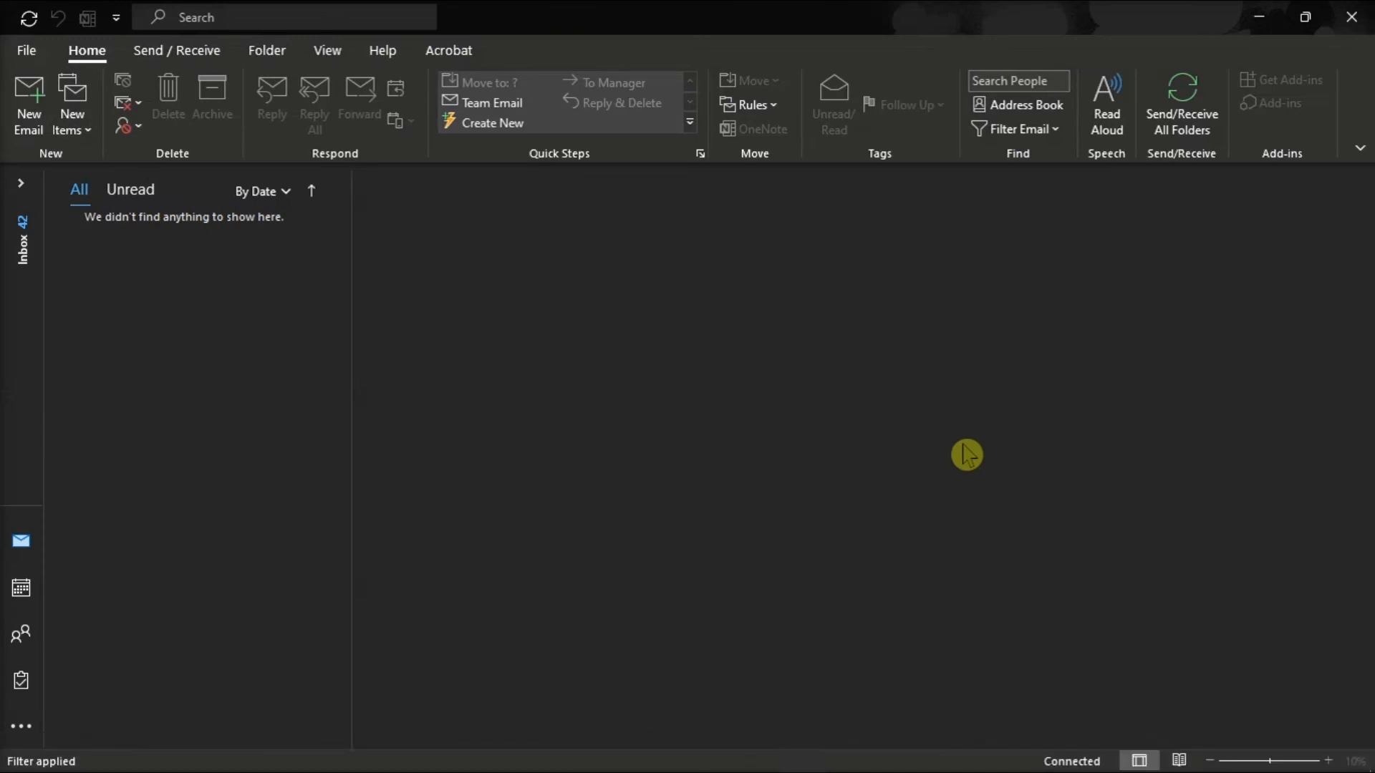
{"action": "mouse_move", "coordinate": [959, 450]}
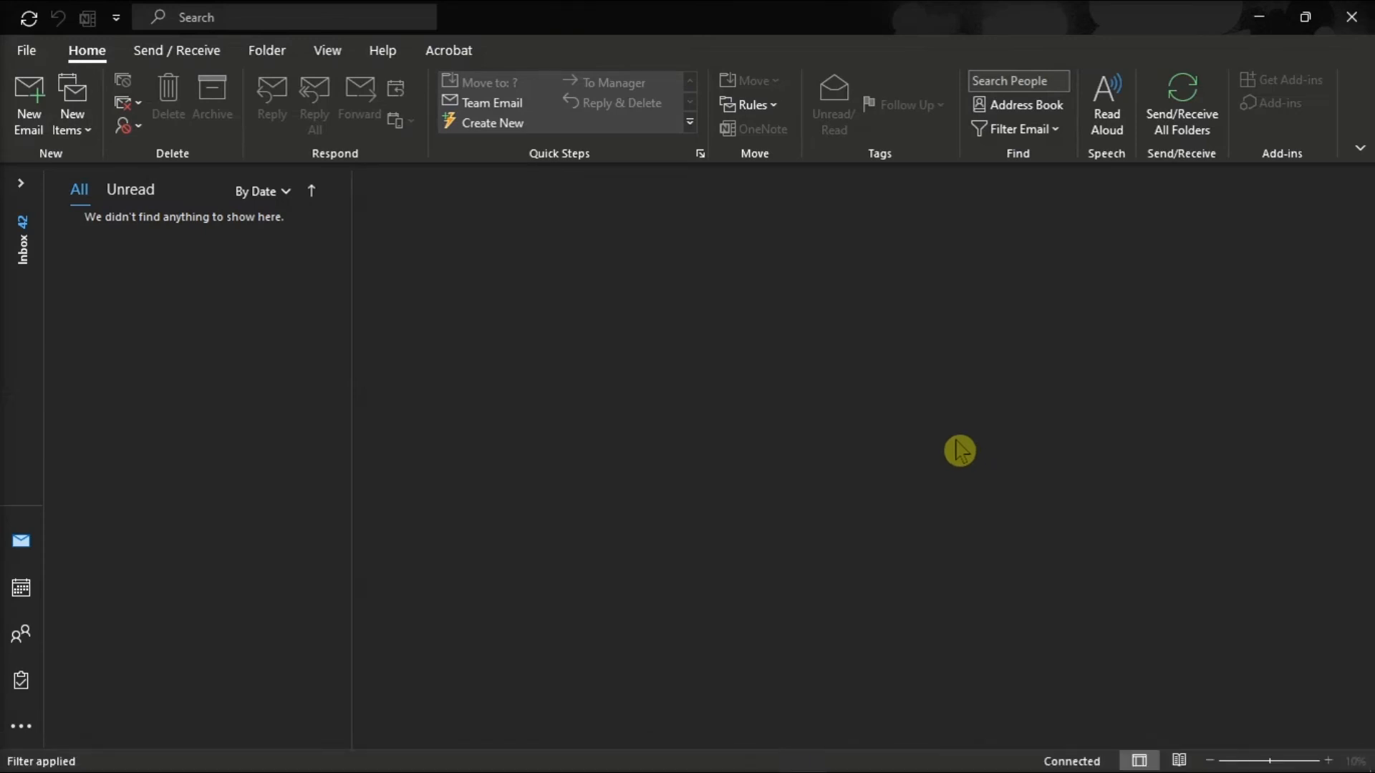
- Open Manage Settings under Account Privacy on the File > Office Account page
{"action": "left_click", "coordinate": [27, 51]}
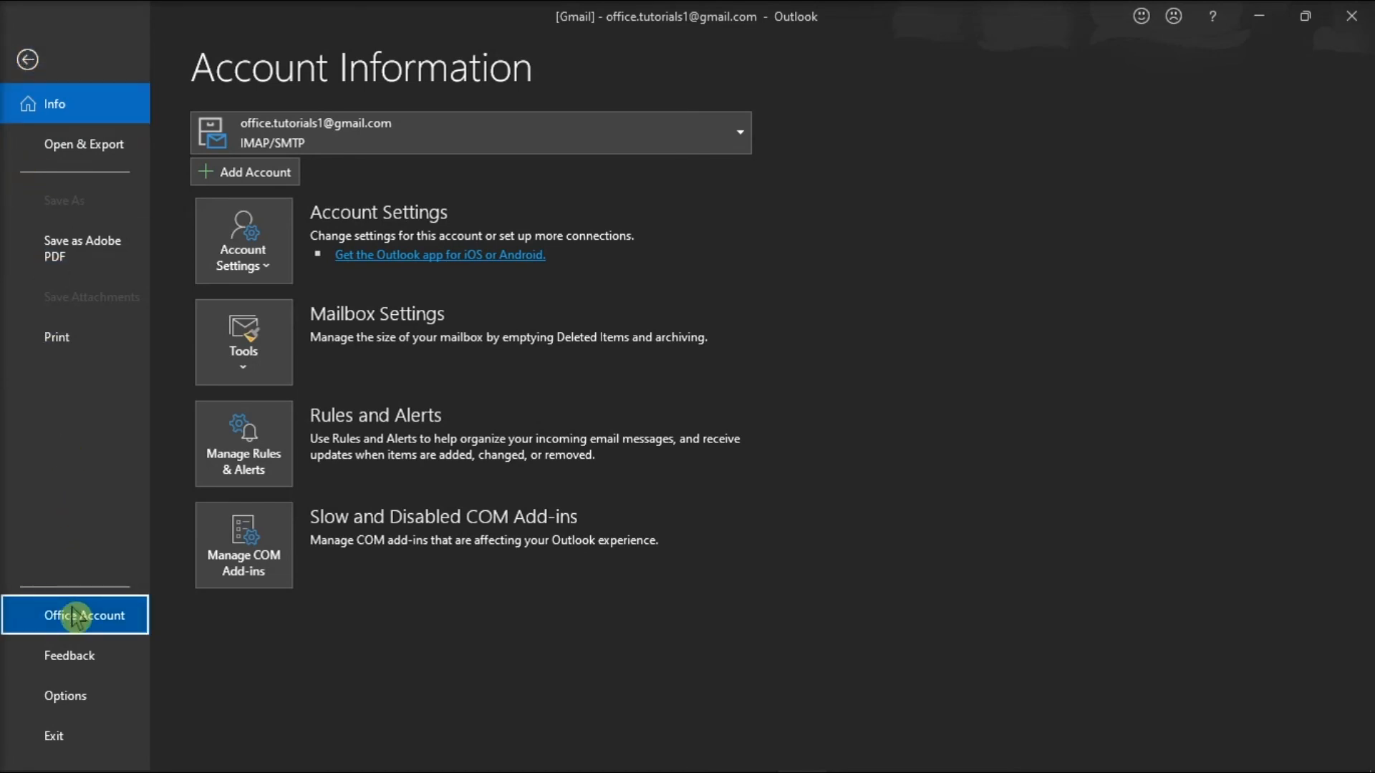
{"action": "left_click", "coordinate": [79, 615]}
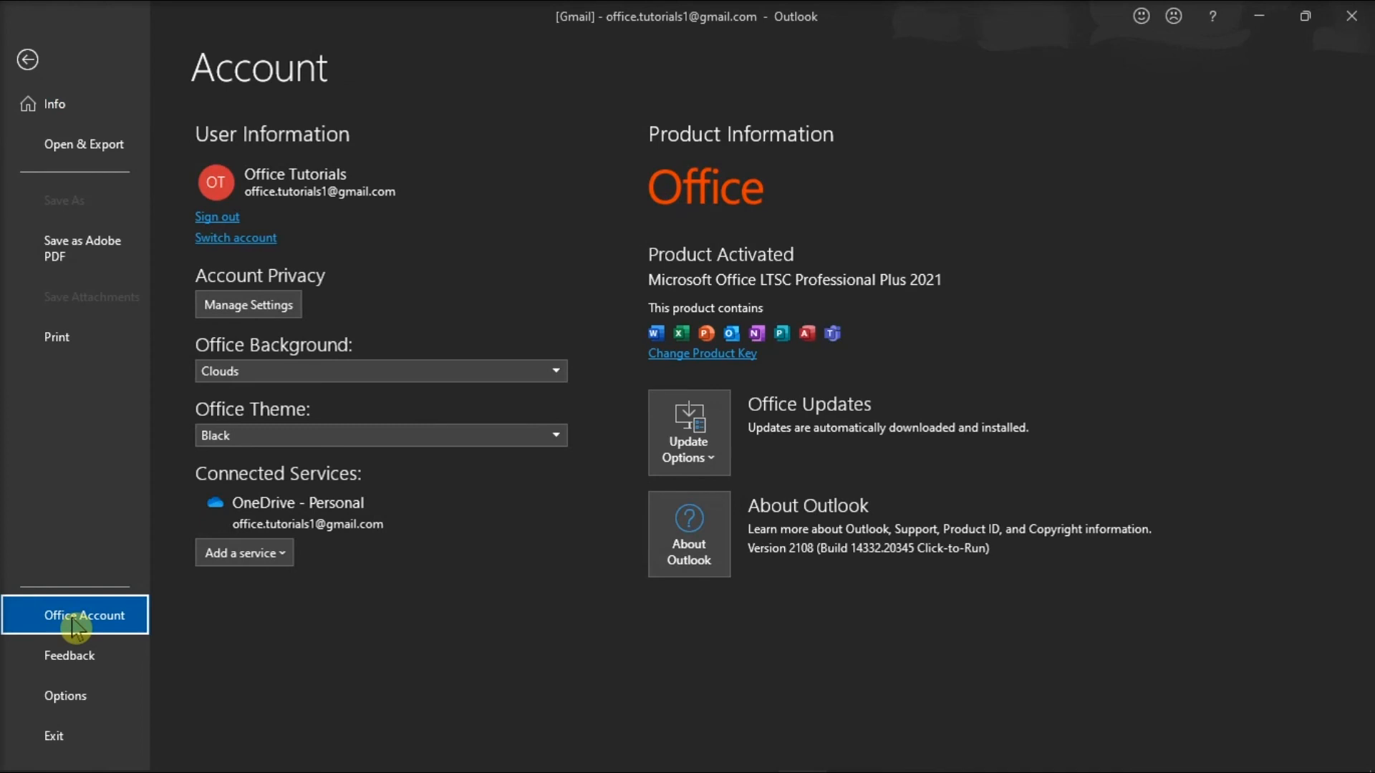
{"action": "mouse_move", "coordinate": [260, 324]}
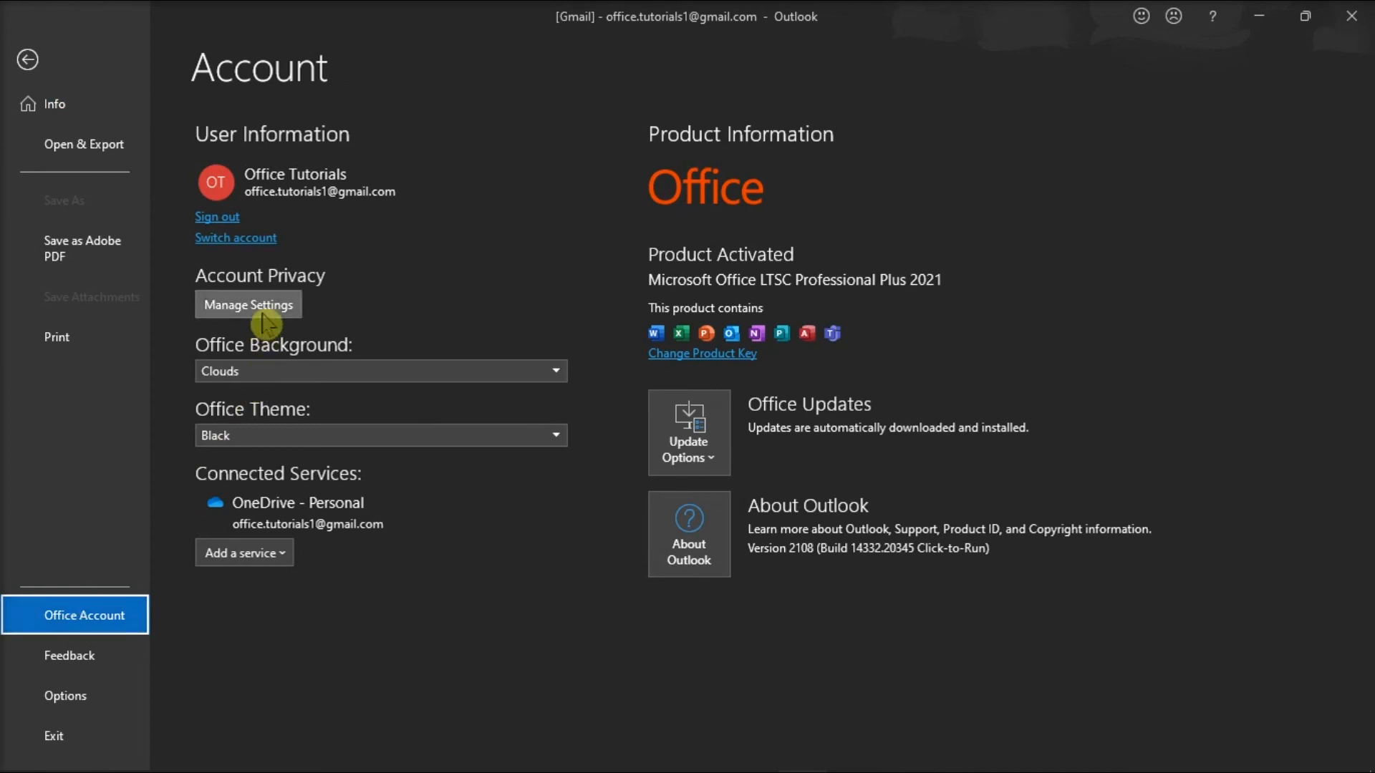
{"action": "left_click", "coordinate": [248, 304]}
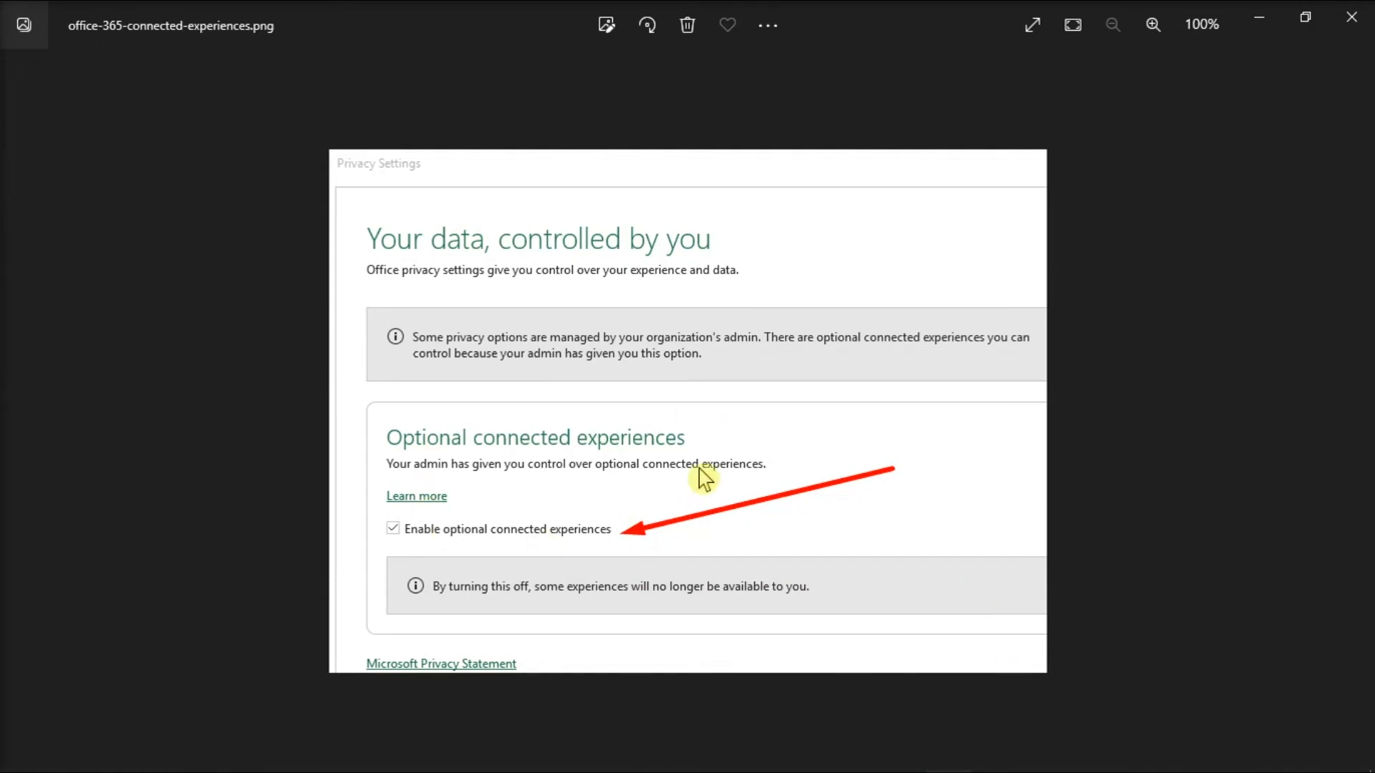
{"action": "mouse_move", "coordinate": [965, 507]}
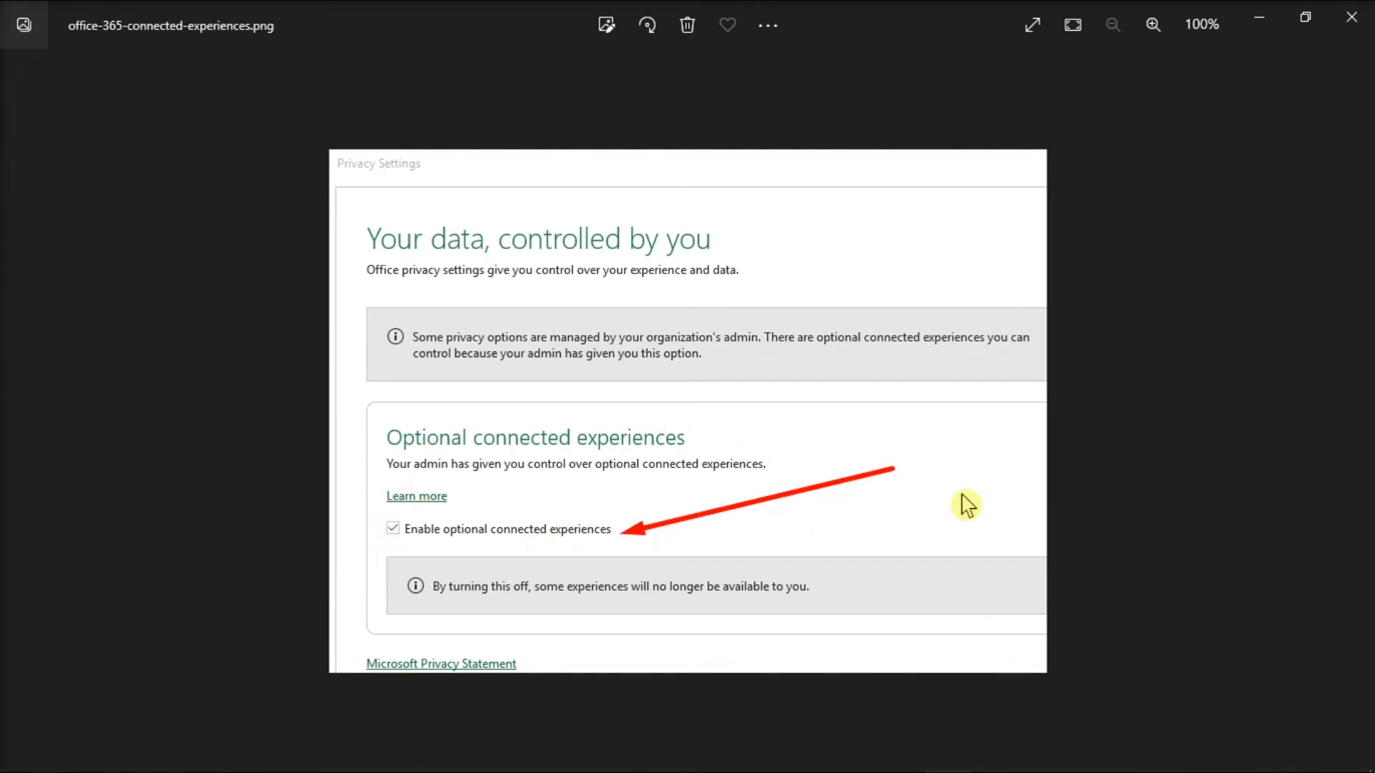
{"action": "mouse_move", "coordinate": [978, 496]}
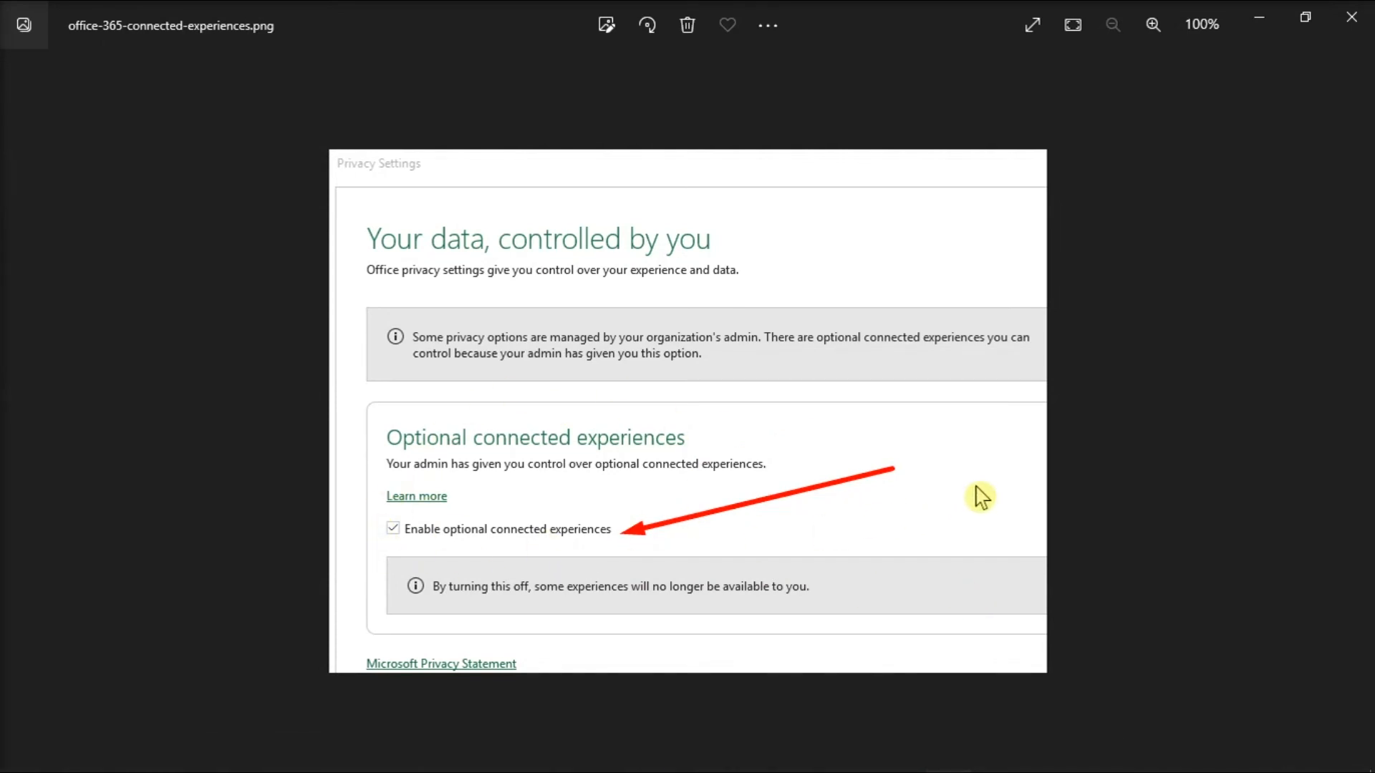